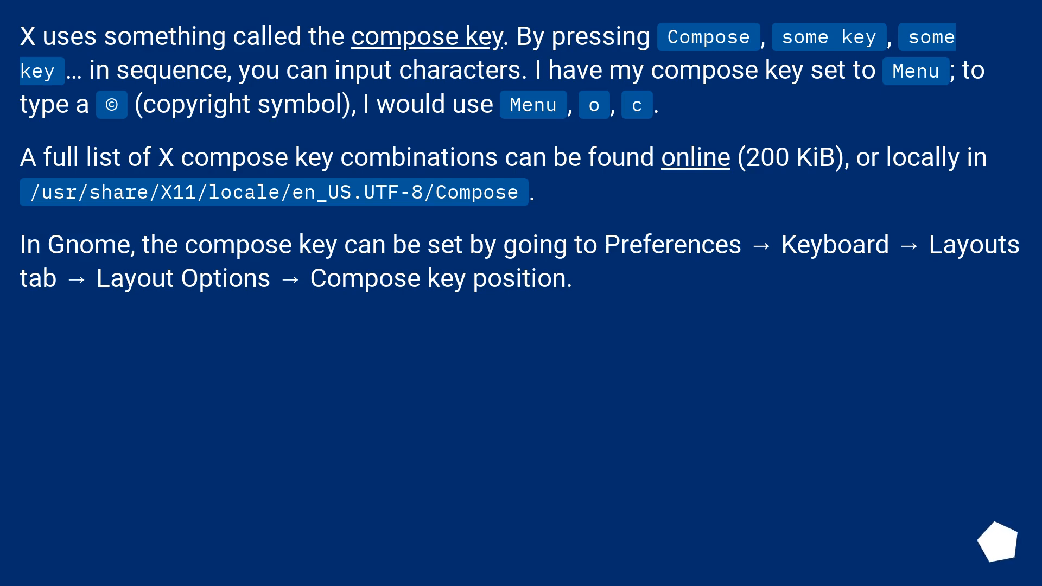
left_click(1004, 537)
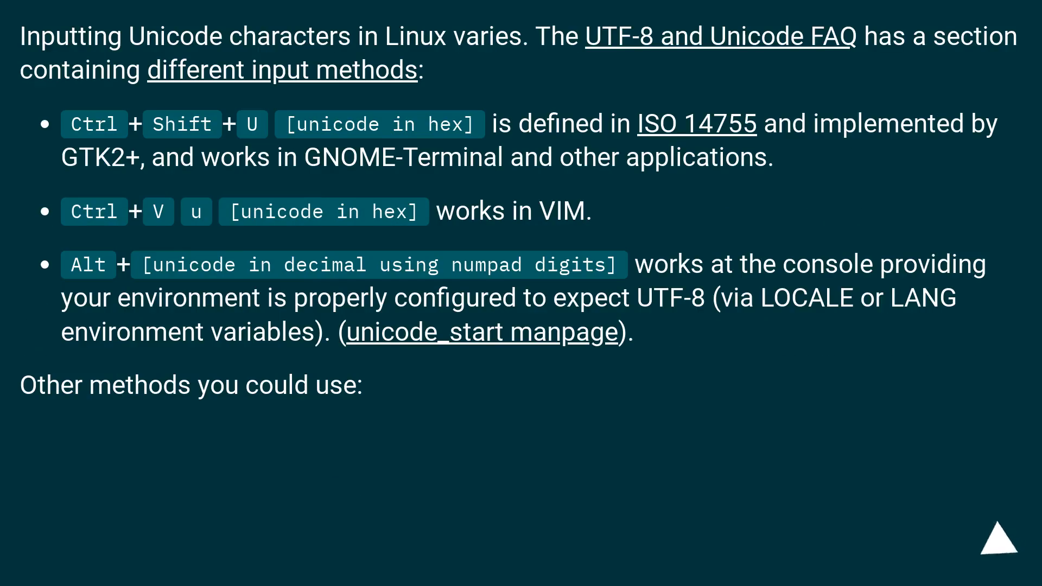
left_click(1006, 540)
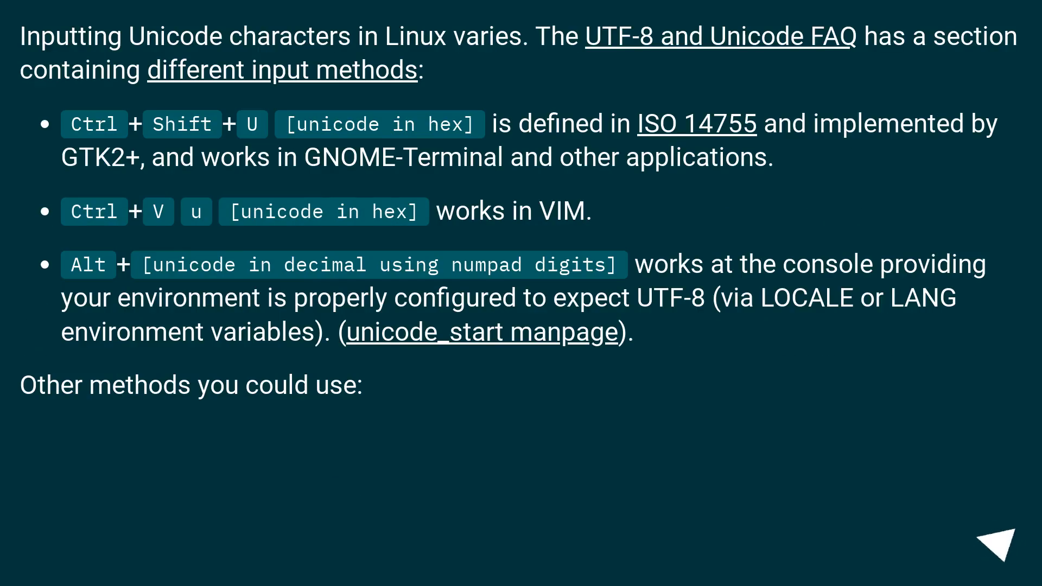
left_click(1005, 543)
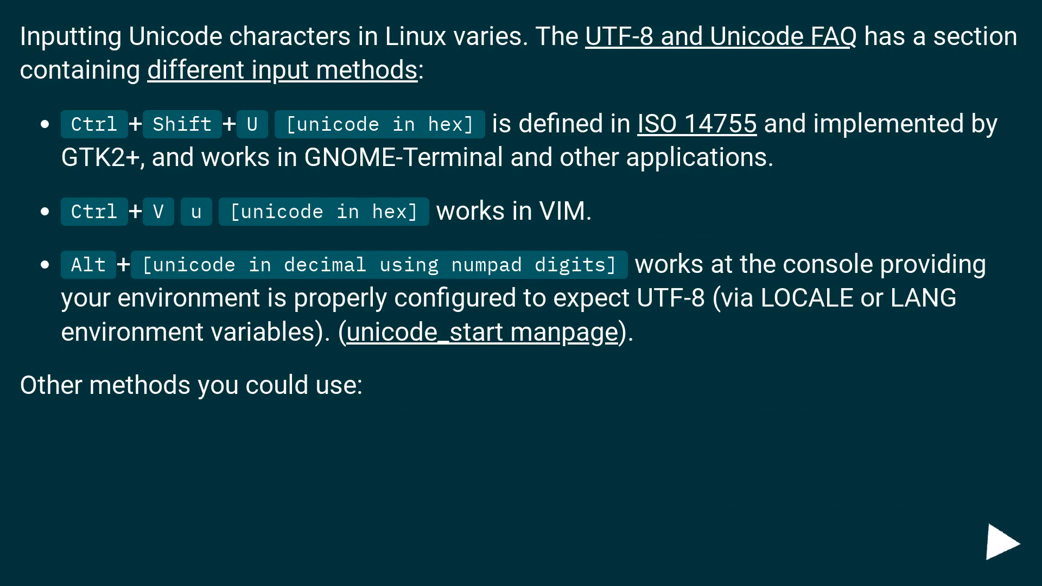
left_click(1005, 544)
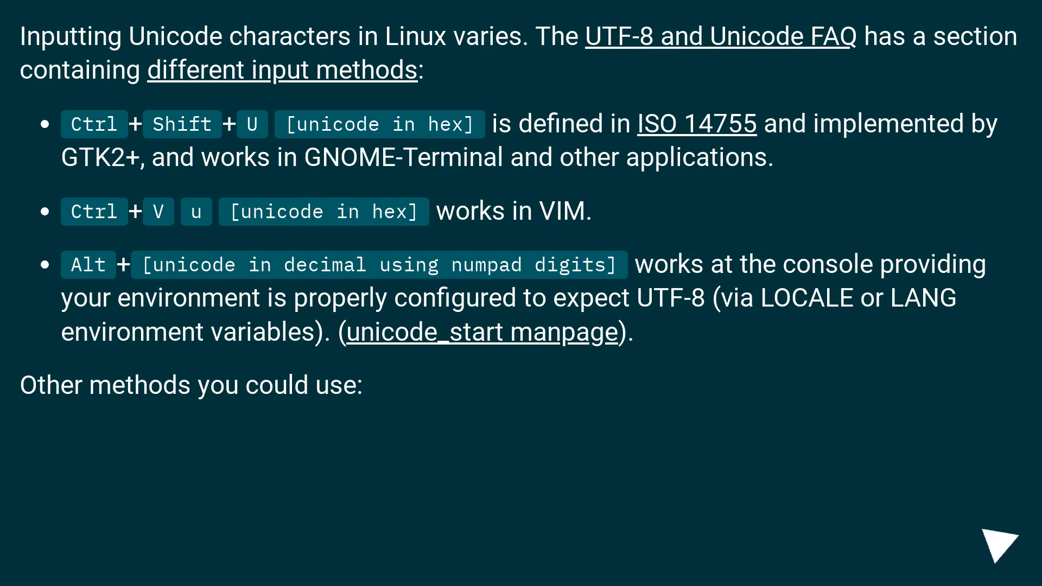
left_click(1005, 539)
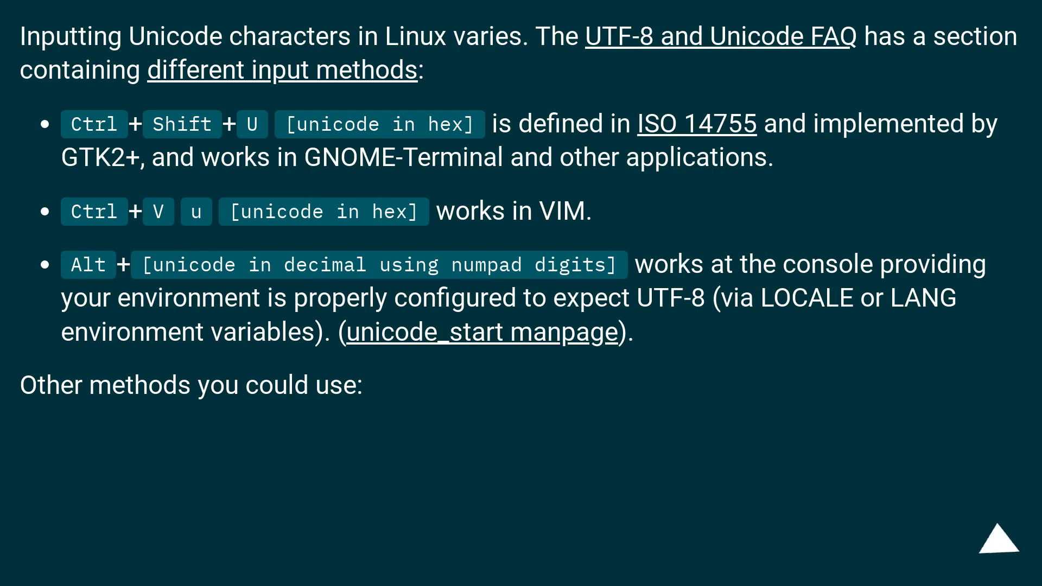
left_click(999, 539)
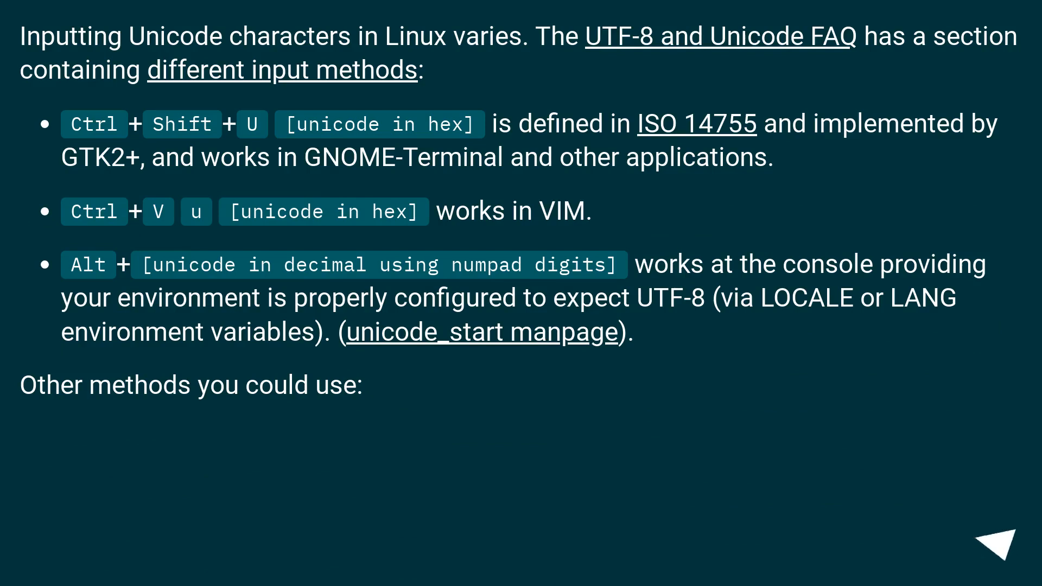
left_click(1000, 545)
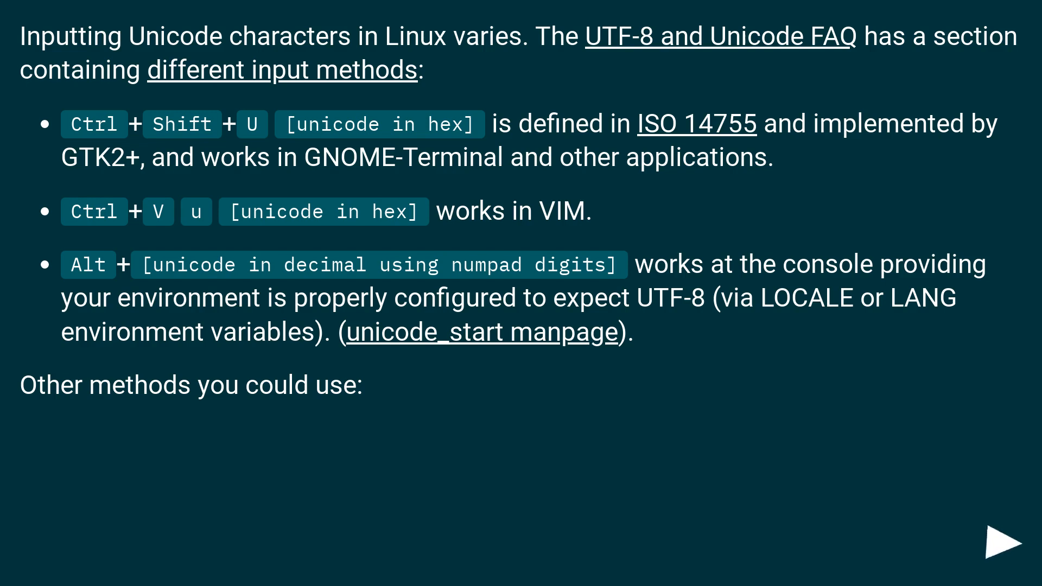
left_click(1005, 538)
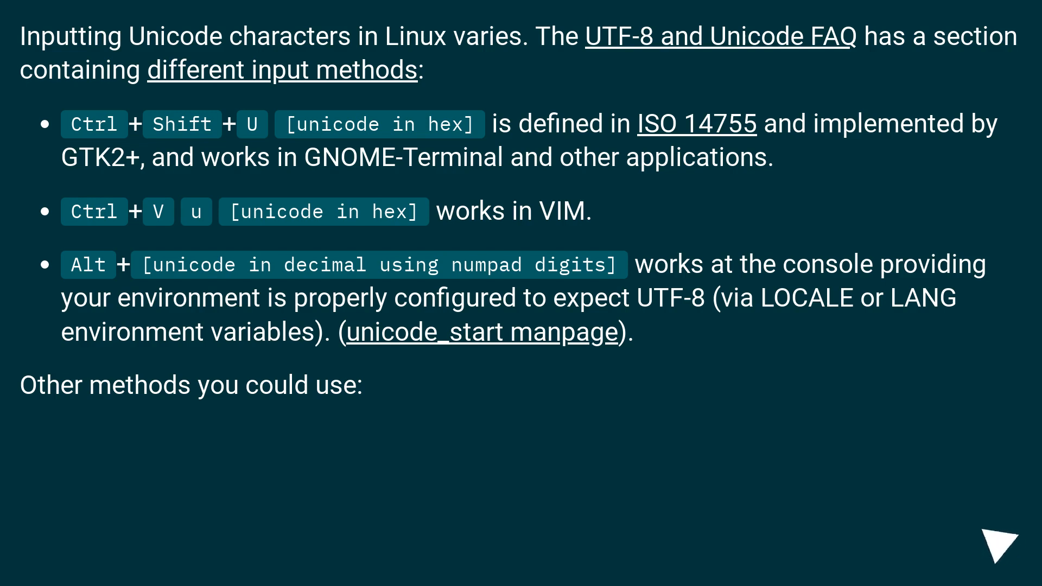
left_click(1000, 540)
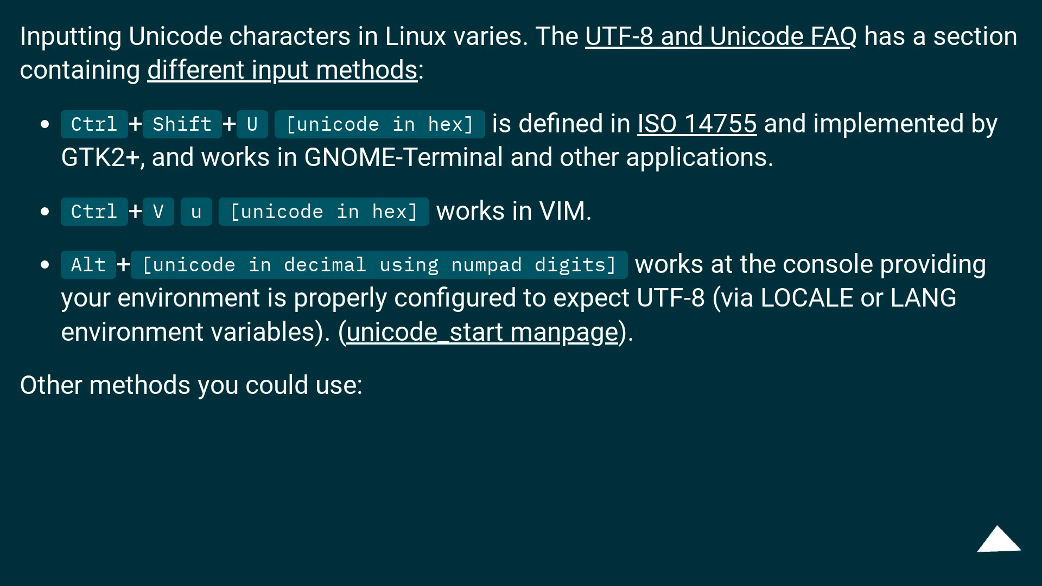
left_click(999, 539)
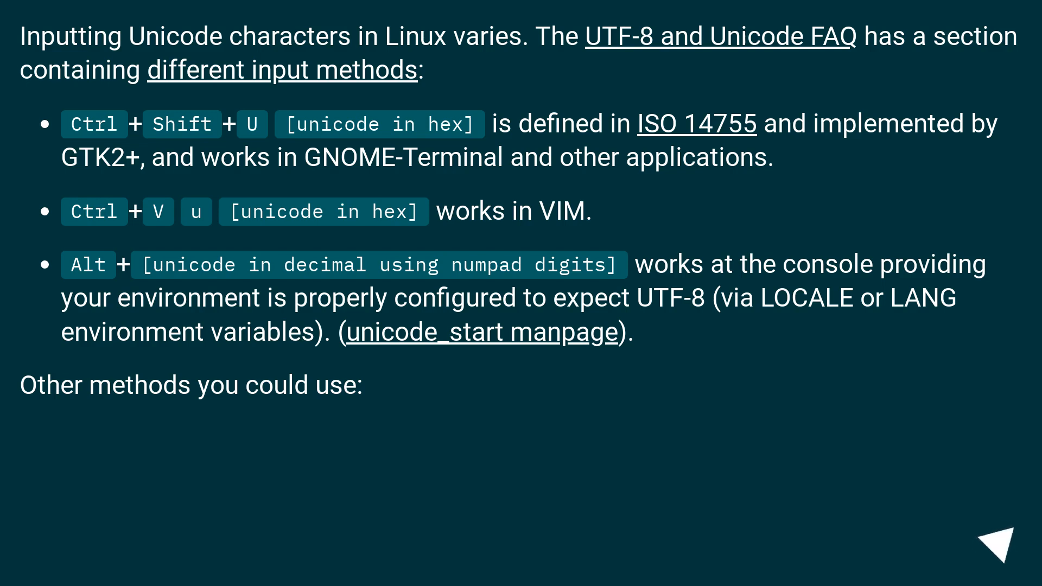
left_click(1002, 550)
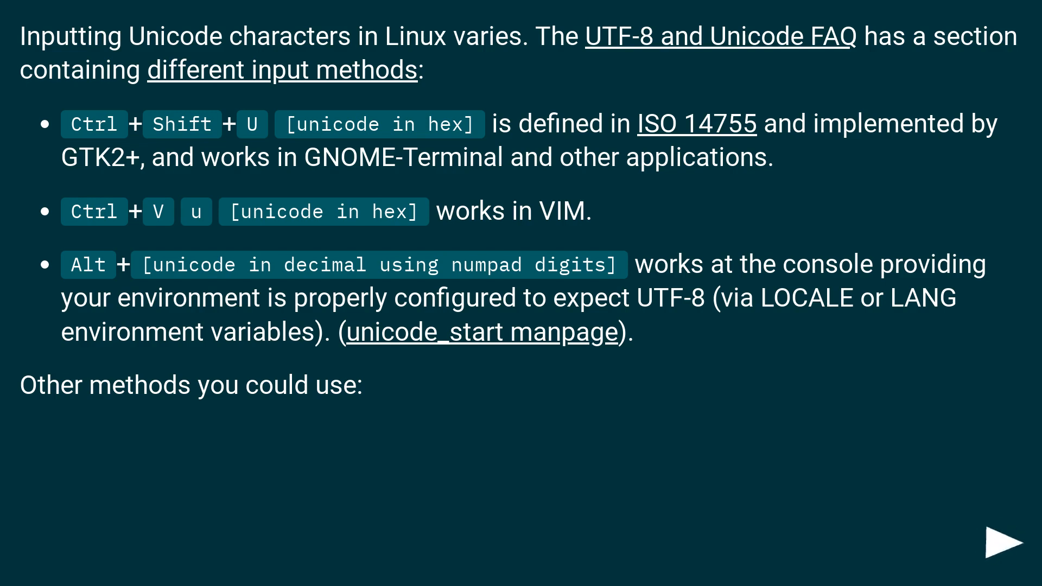
left_click(1005, 539)
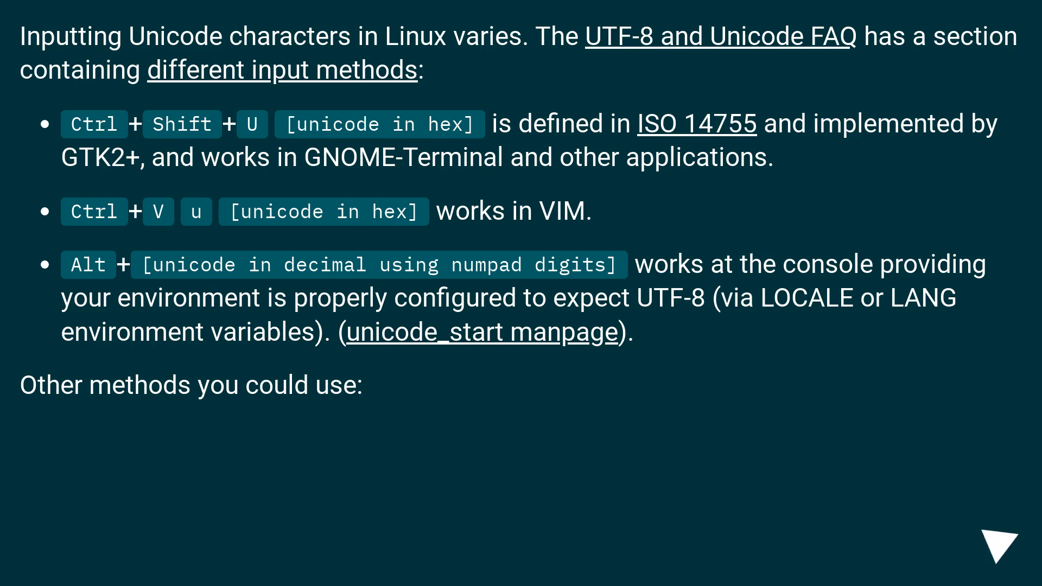
left_click(999, 540)
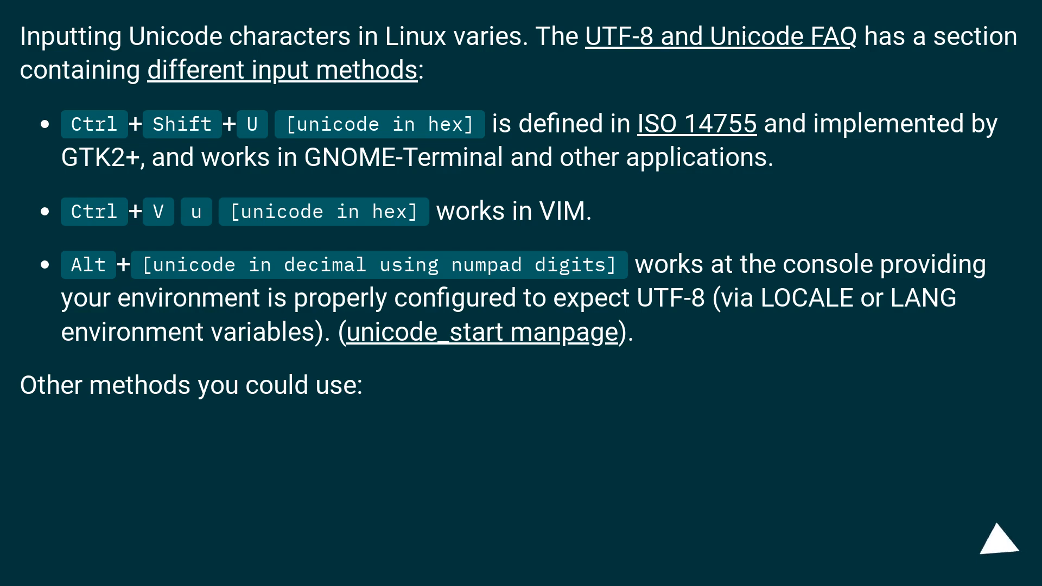
left_click(996, 539)
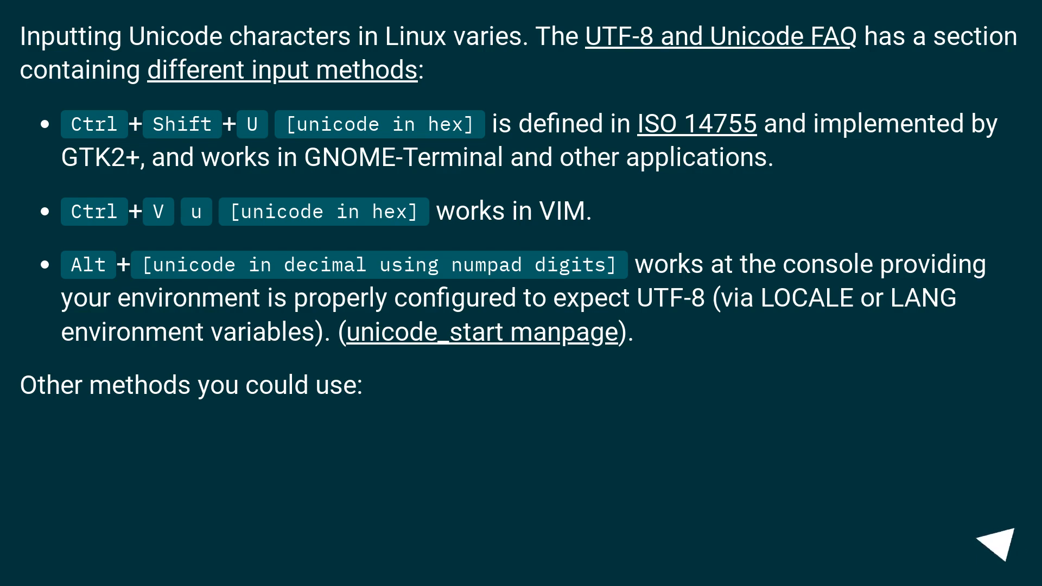
left_click(1000, 541)
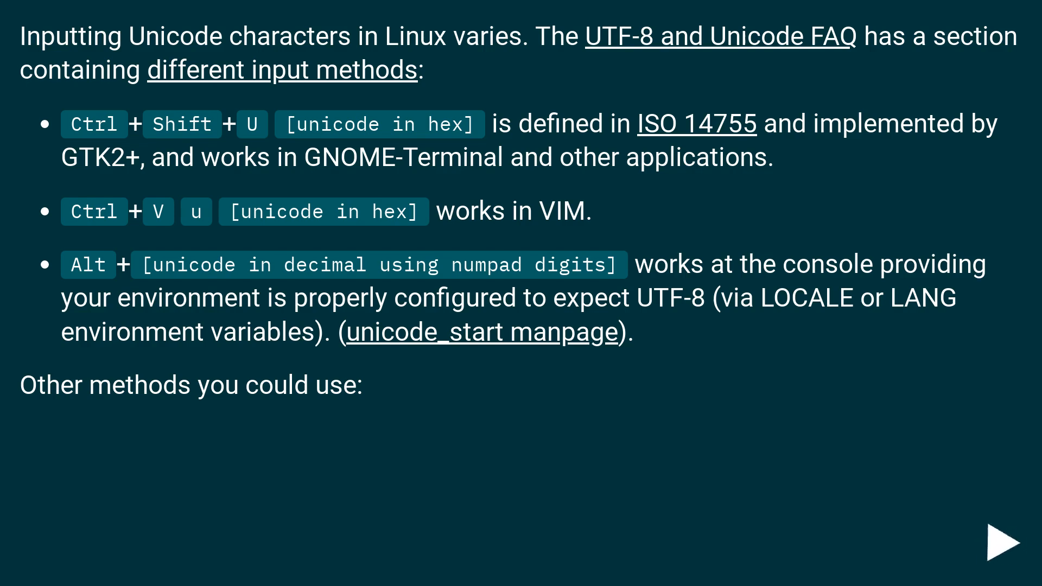
left_click(1000, 543)
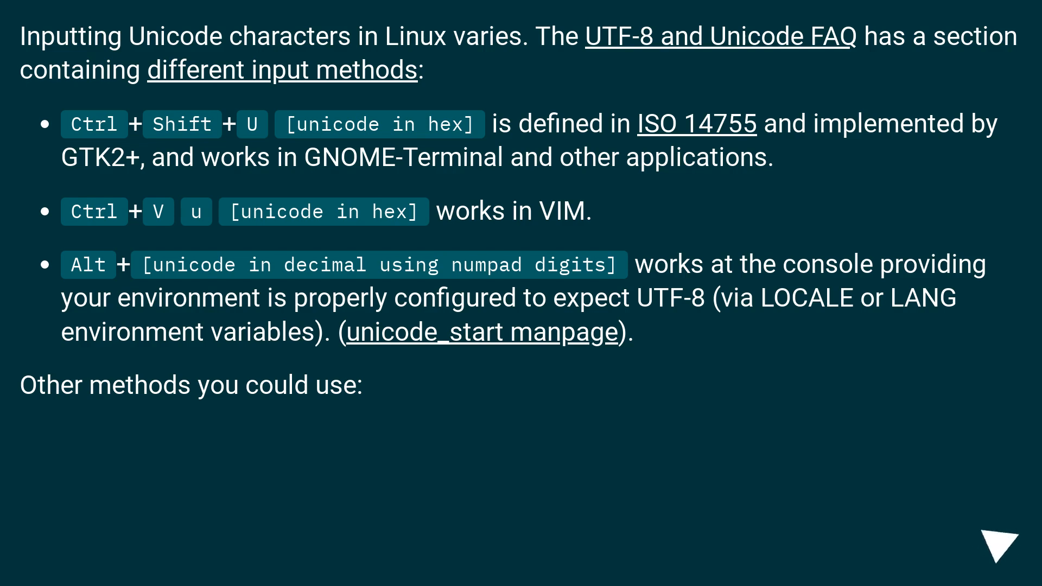
left_click(997, 540)
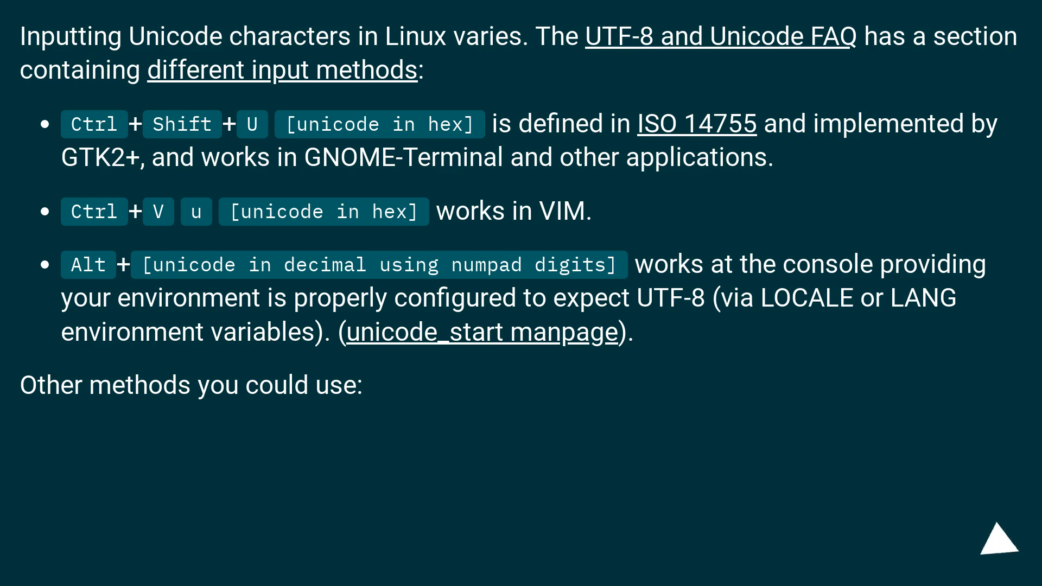
left_click(991, 539)
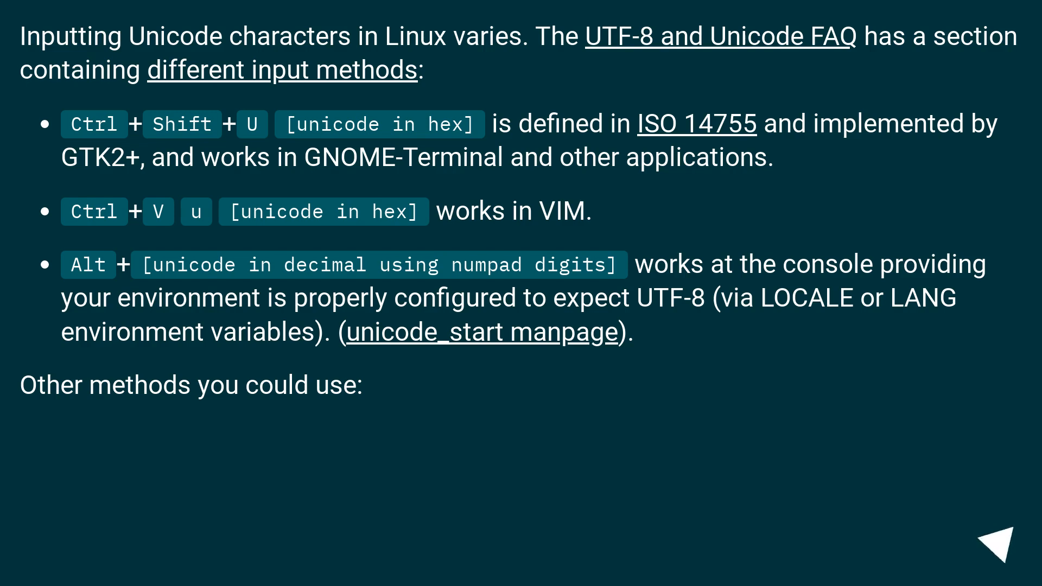
left_click(1000, 540)
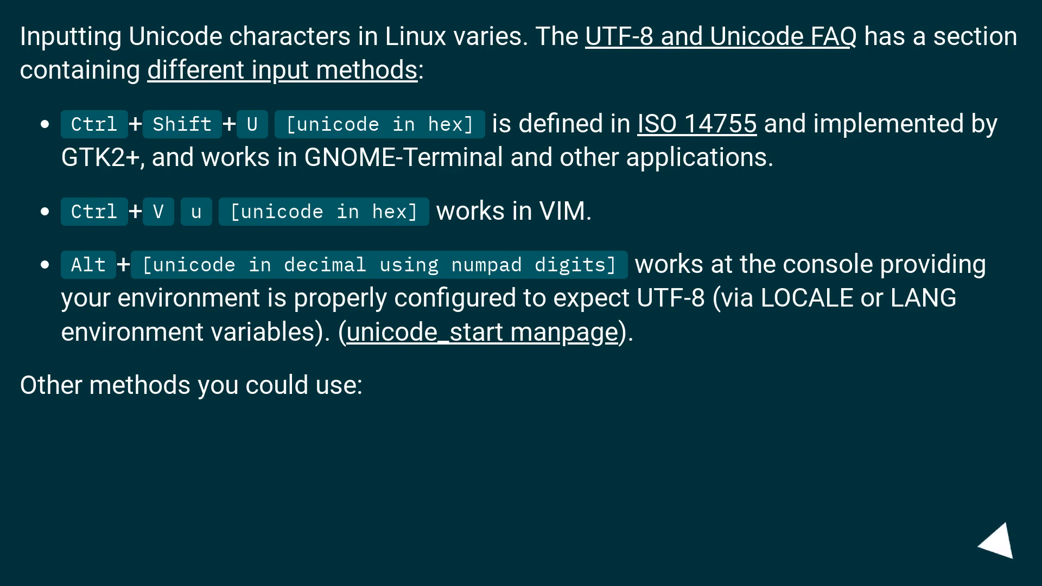
left_click(996, 545)
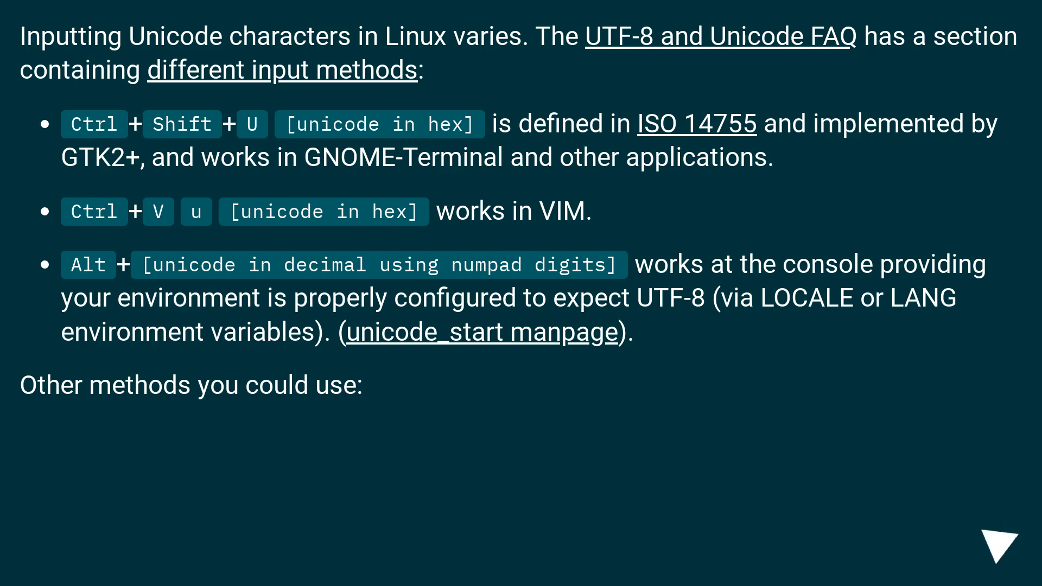